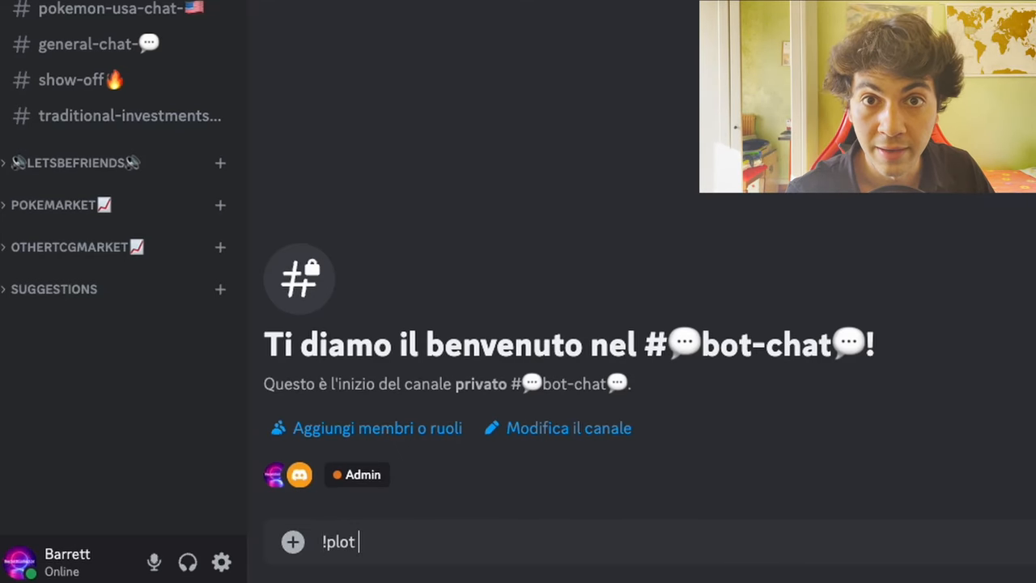
- Send the bot the command "!plot lost origin" in the bot-chat channel
type("lost or")
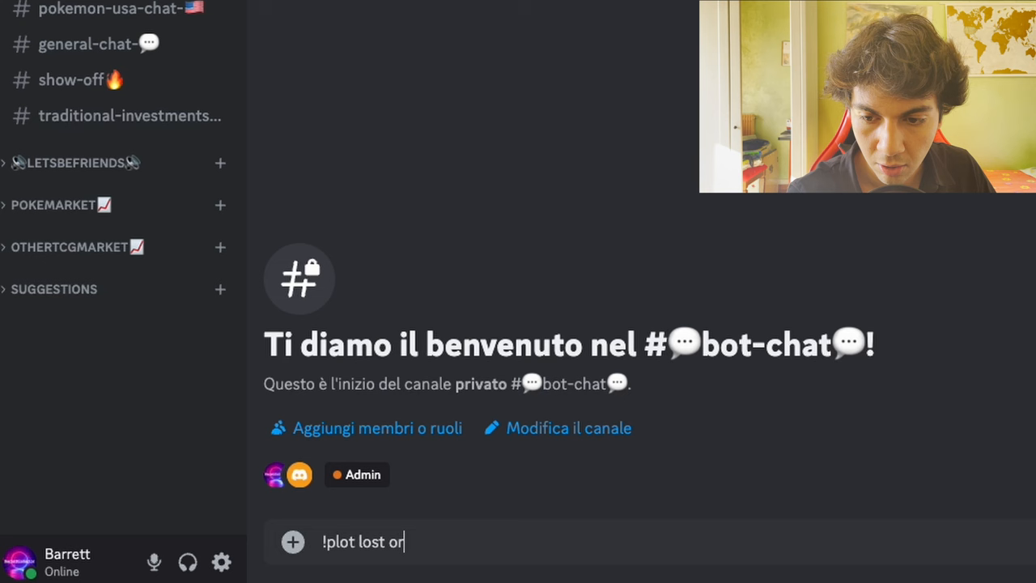
type("igin")
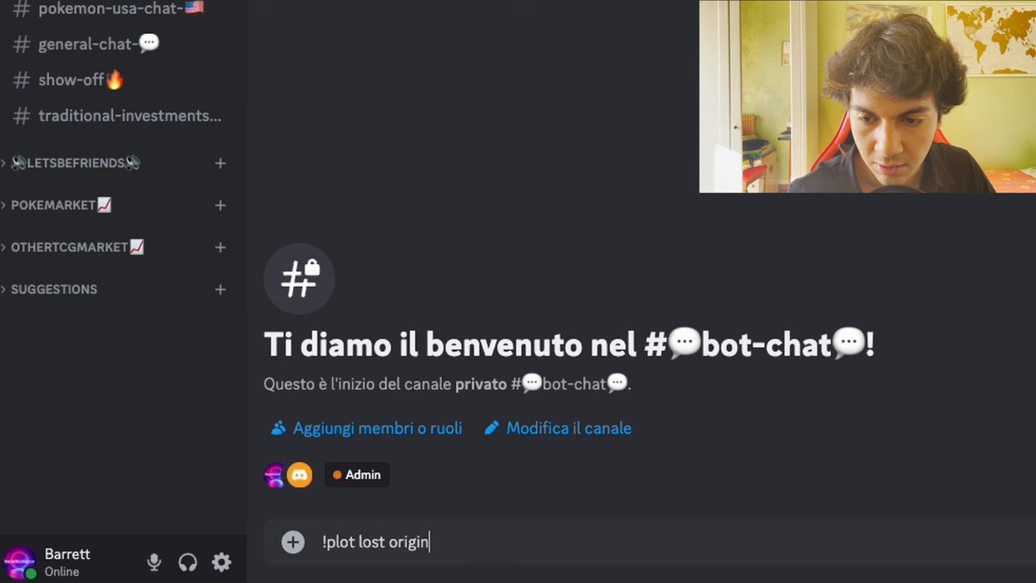
key("enter")
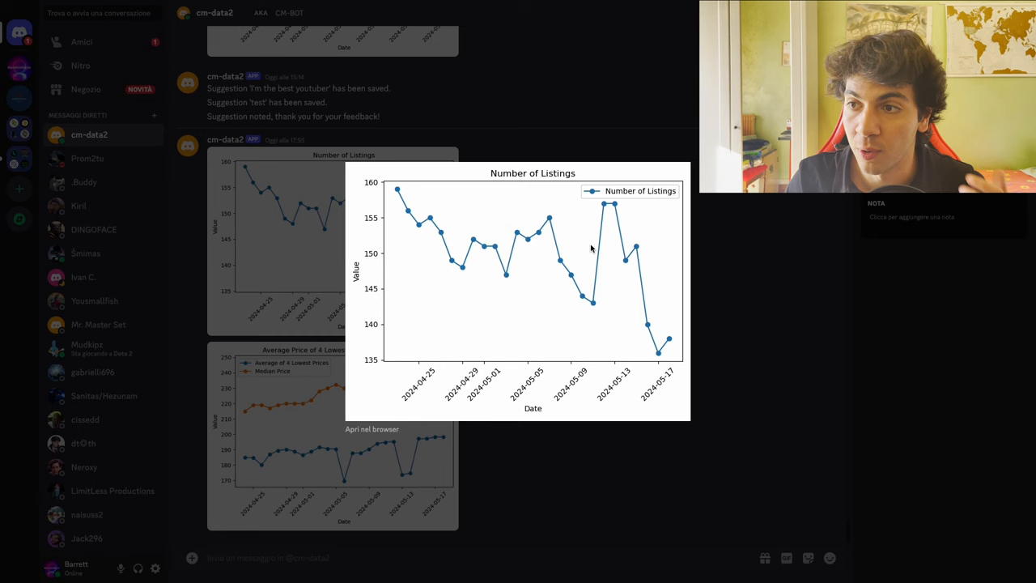
mouse_move(256, 217)
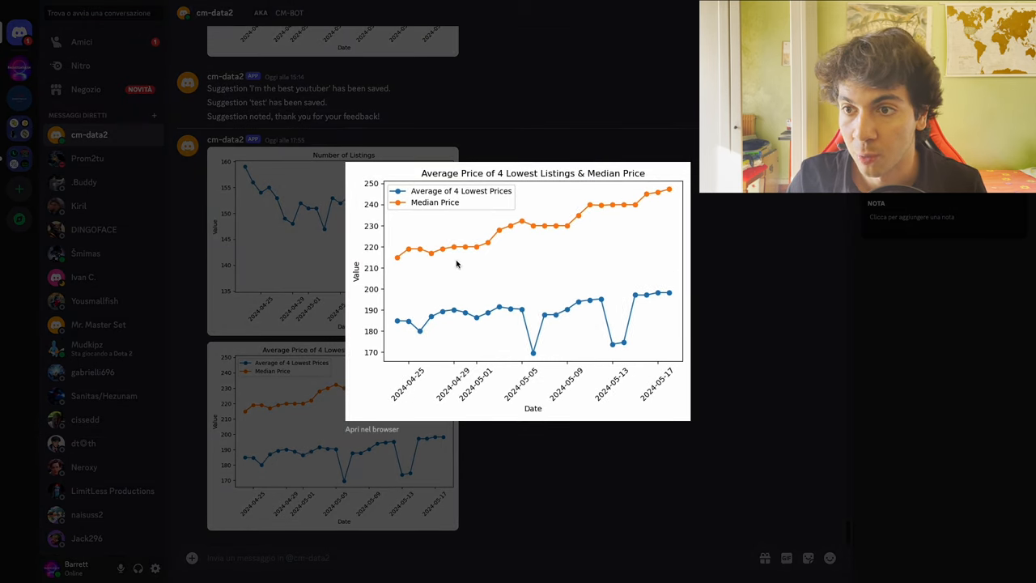
mouse_move(459, 314)
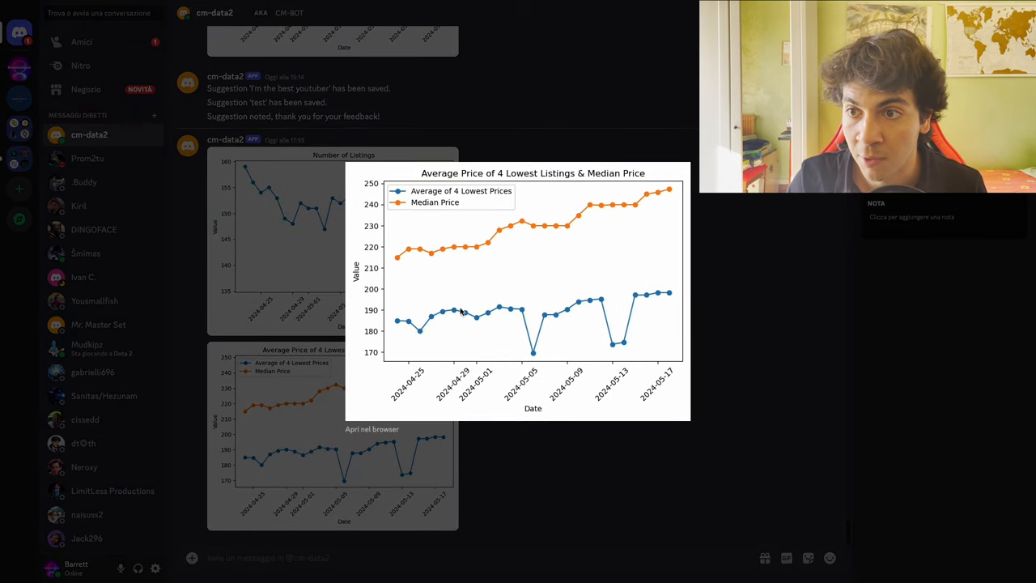
mouse_move(466, 201)
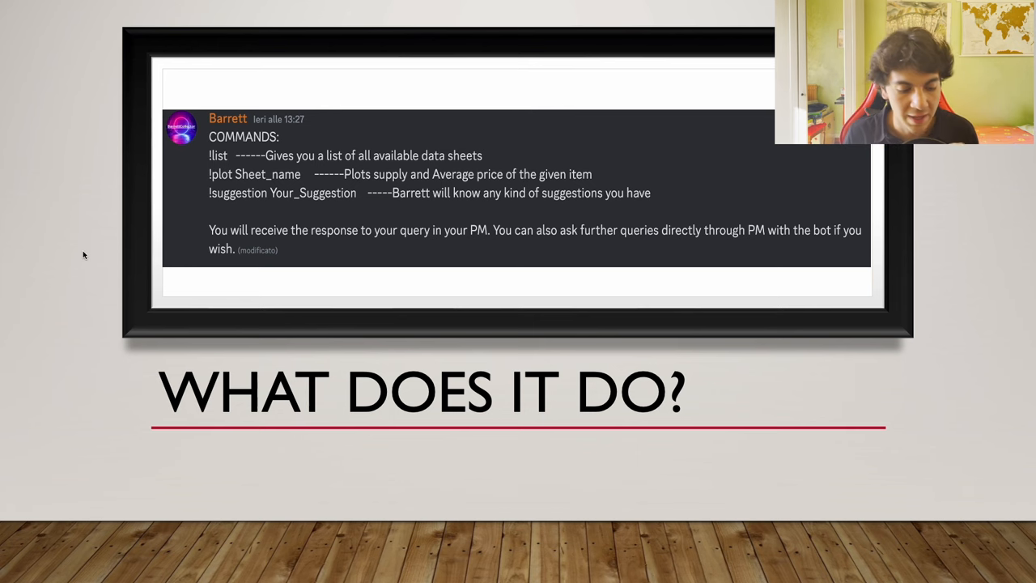
- Advance past the "What does it do?" slide listing the bot's commands
key("right")
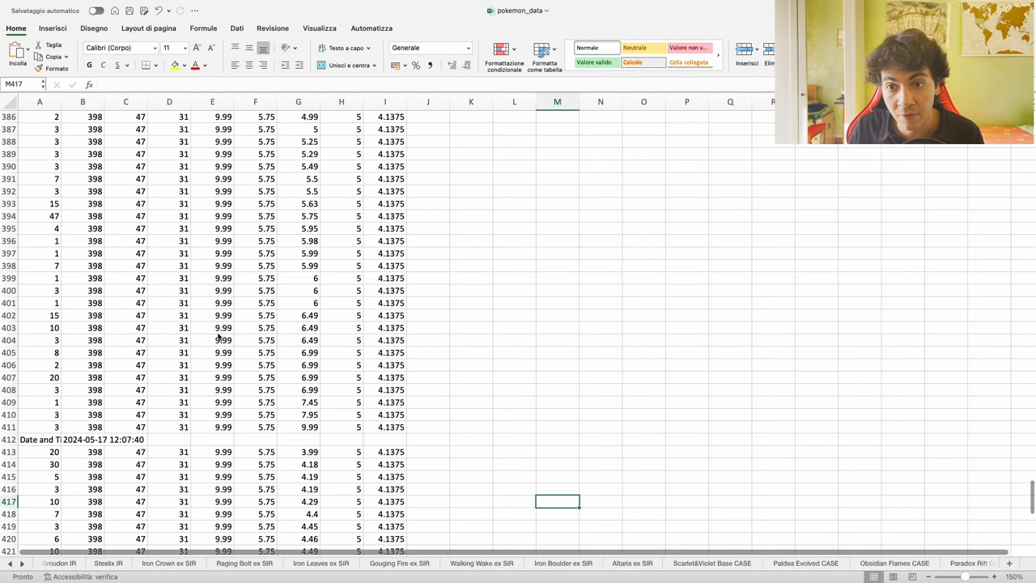
left_click(74, 564)
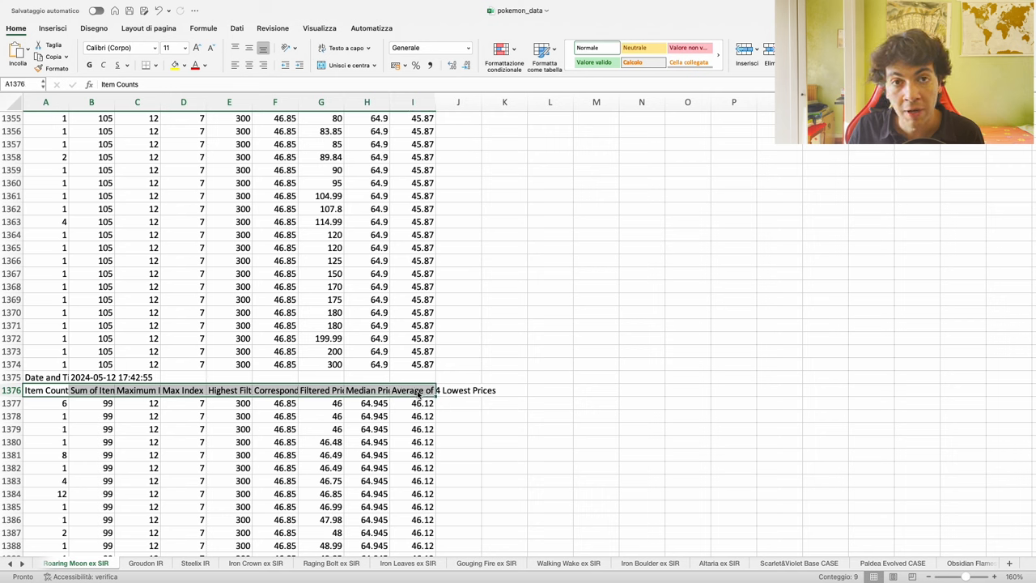